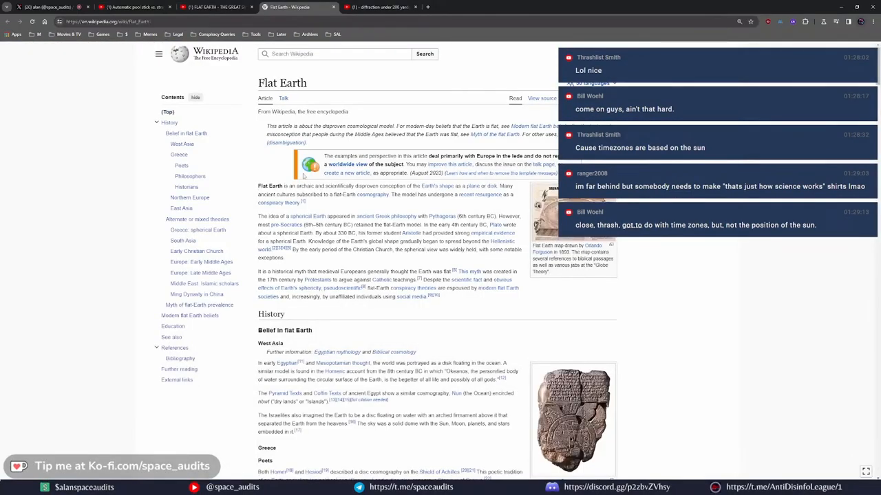
Switch from the Wikipedia Flat Earth article to the 'FLAT EARTH - THE GREAT SWITCHEROO' video.
{"action": "left_click", "coordinate": [214, 6]}
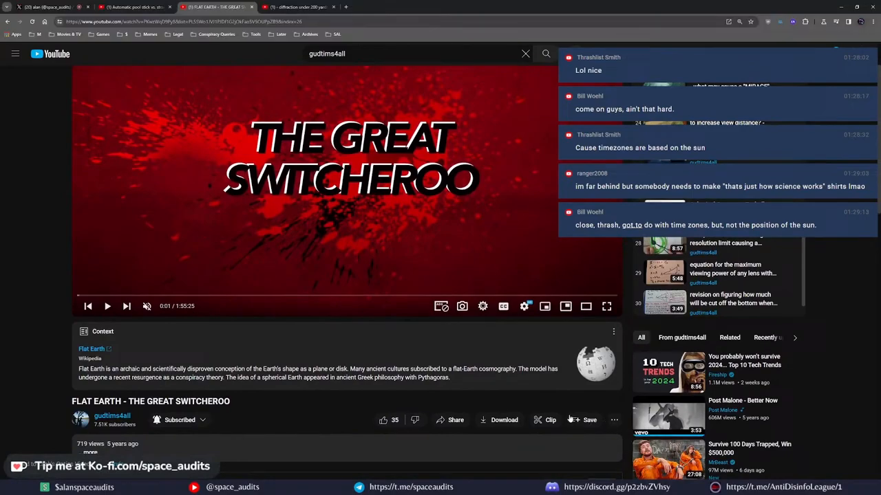
Save The Great Switcheroo to Zach's Optics Videos and move to the Spherical Geometry video.
{"action": "left_click", "coordinate": [584, 419]}
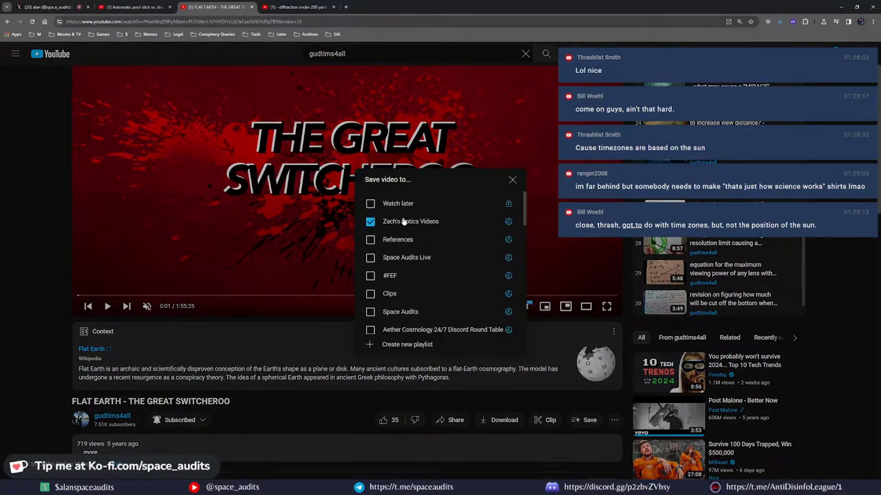
{"action": "left_click", "coordinate": [512, 179]}
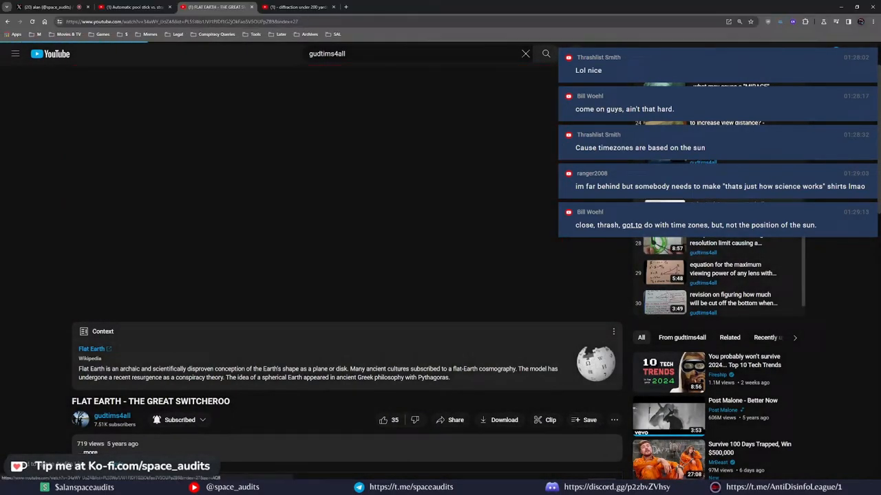
{"action": "left_click", "coordinate": [589, 416]}
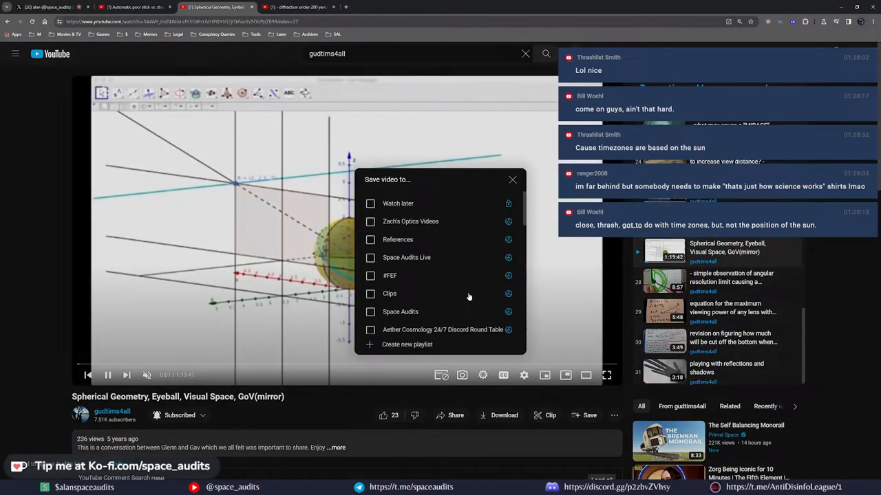
{"action": "left_click", "coordinate": [370, 221]}
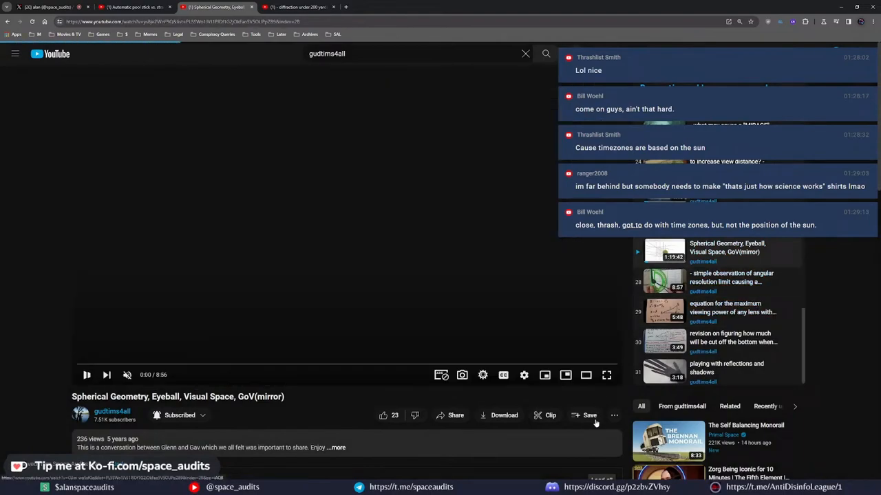
Play the 'playing with reflections and shadows' video from the sidebar recommendations.
{"action": "left_click", "coordinate": [586, 416]}
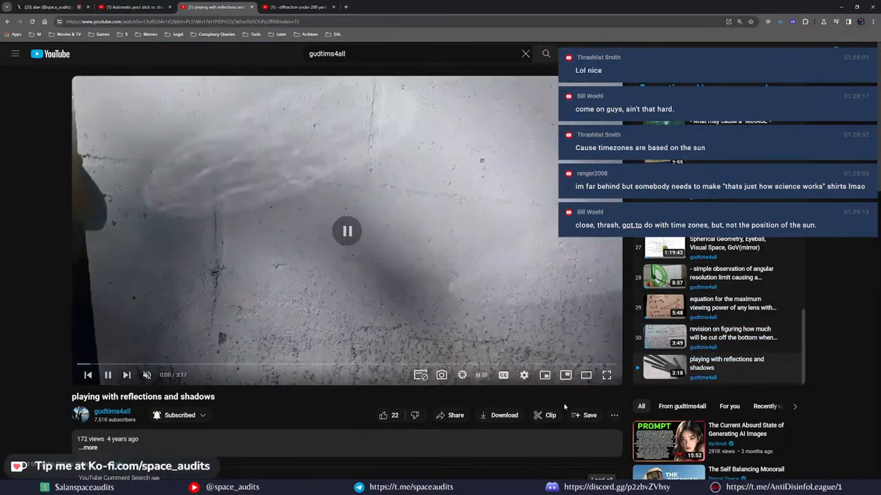
{"action": "left_click", "coordinate": [584, 416]}
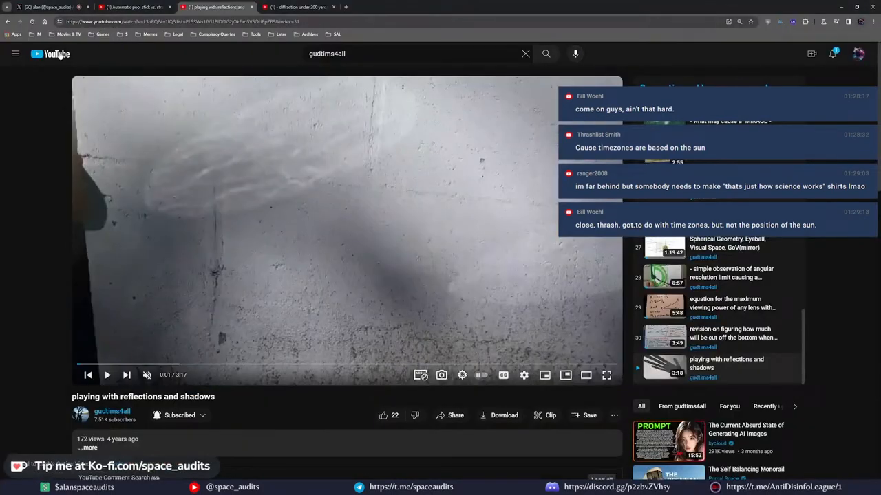
Switch from the diffraction video to the space_audits X profile and browse its recent posts.
{"action": "left_click", "coordinate": [131, 7]}
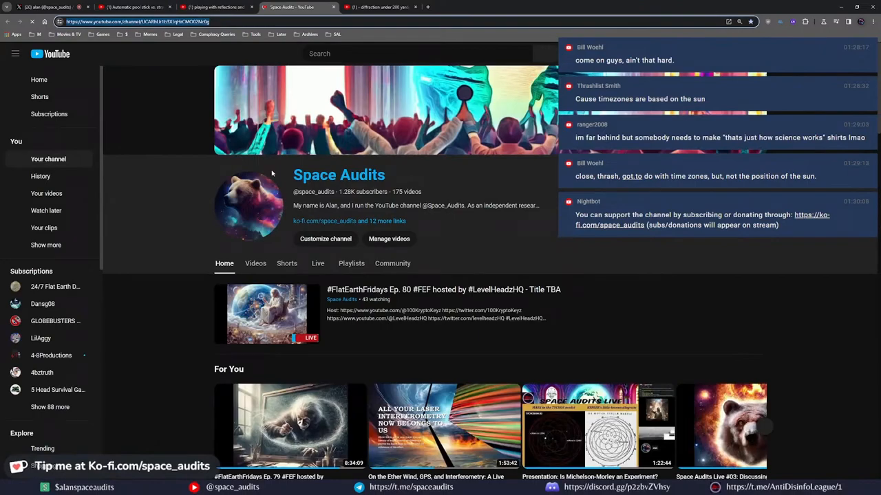
{"action": "left_click", "coordinate": [351, 263]}
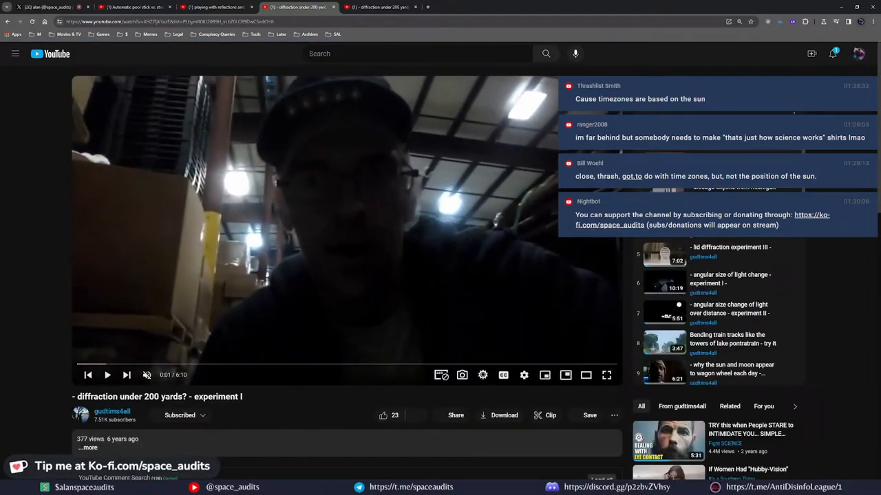
{"action": "scroll", "scroll_direction": "down", "scroll_amount": 3}
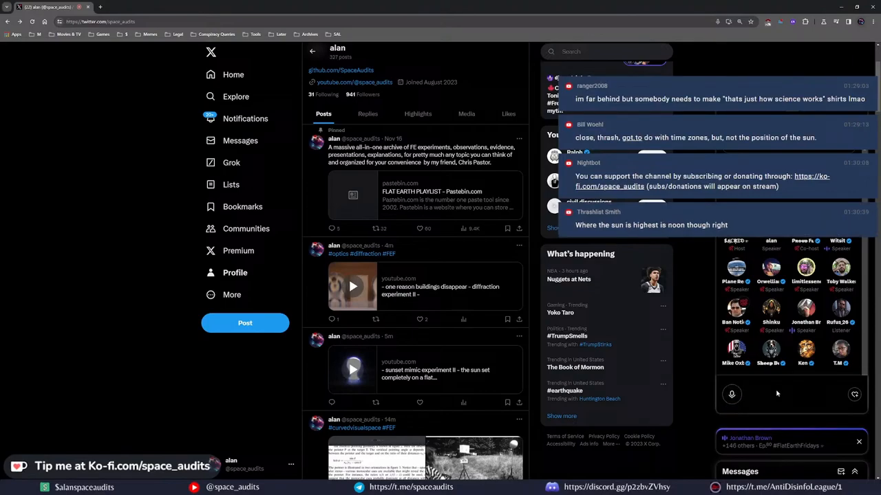
{"action": "left_click", "coordinate": [732, 393]}
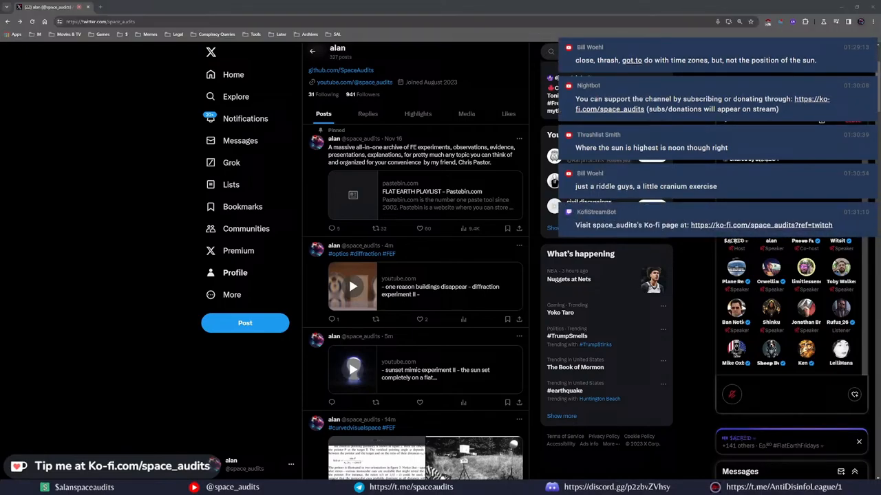
{"action": "scroll", "scroll_direction": "down", "scroll_amount": 3}
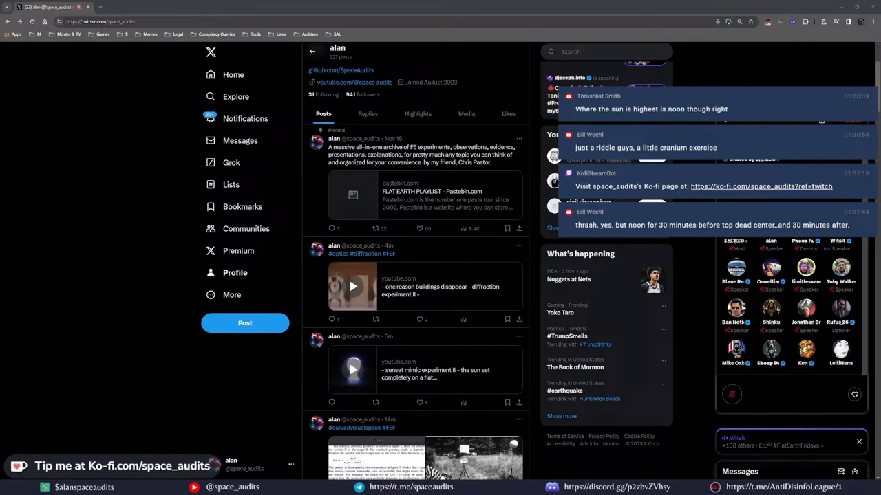
{"action": "scroll", "scroll_direction": "down", "scroll_amount": 3}
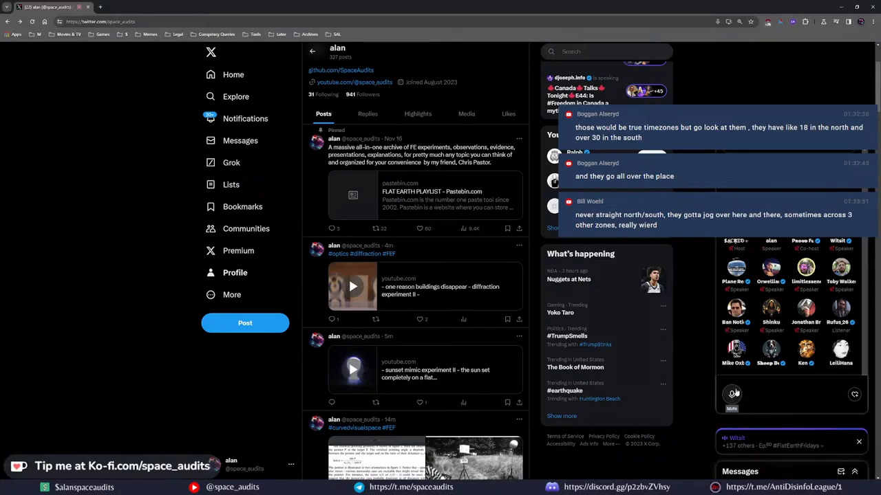
{"action": "left_click", "coordinate": [732, 394]}
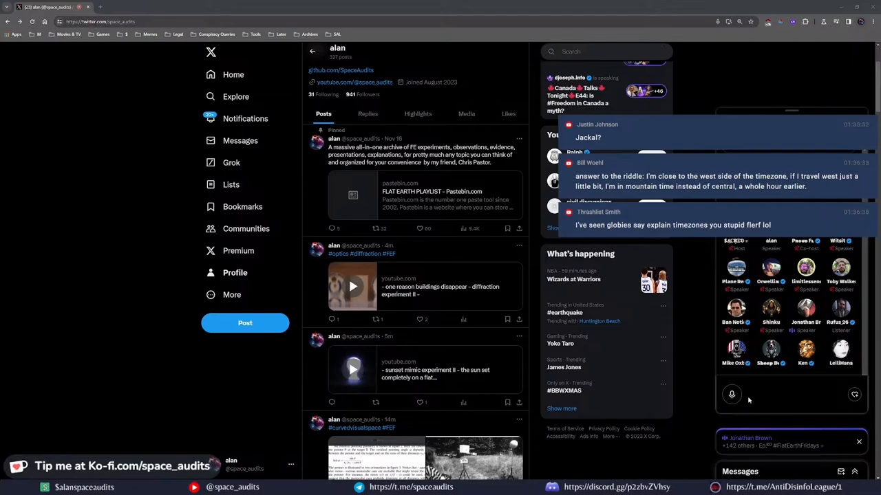
{"action": "mouse_move", "coordinate": [691, 384]}
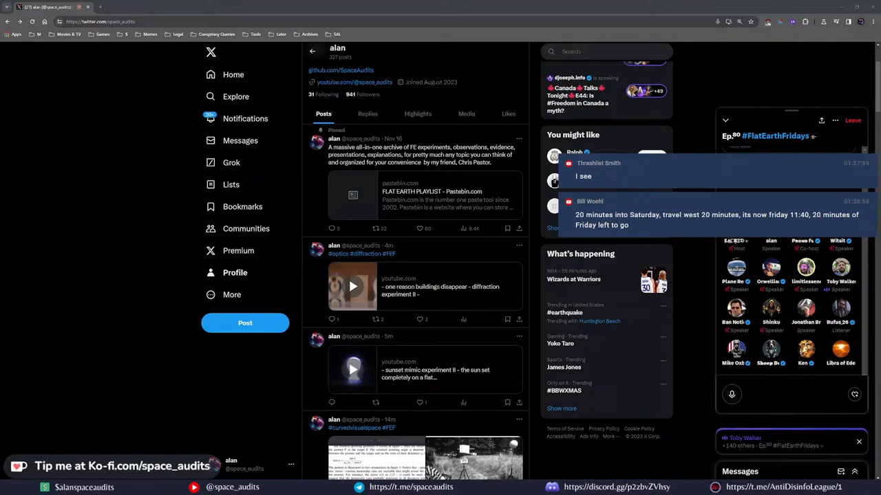
{"action": "left_click", "coordinate": [732, 393]}
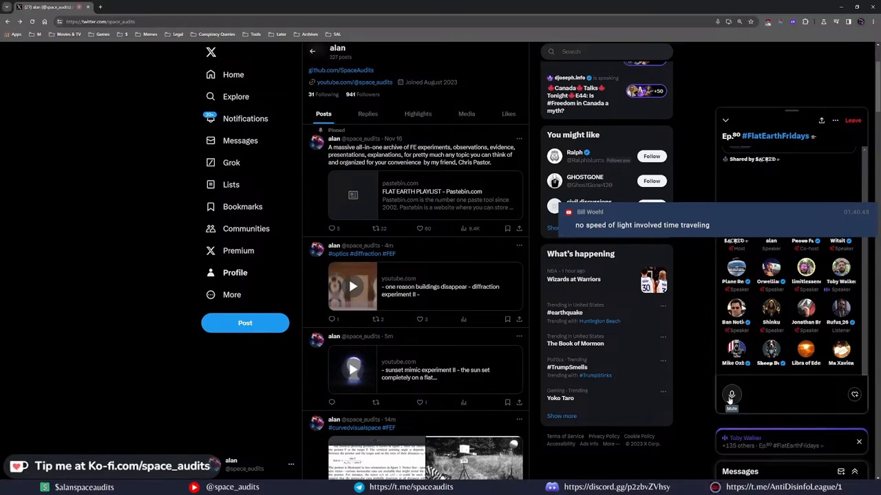
{"action": "left_click", "coordinate": [733, 394]}
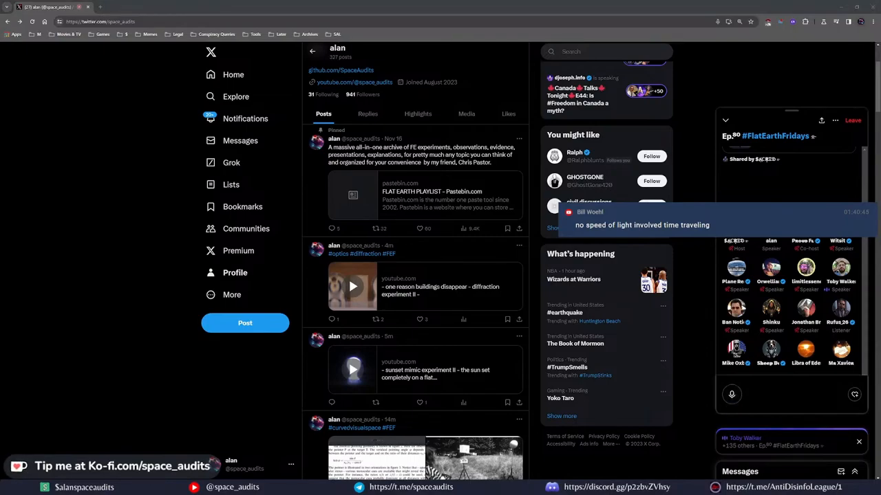